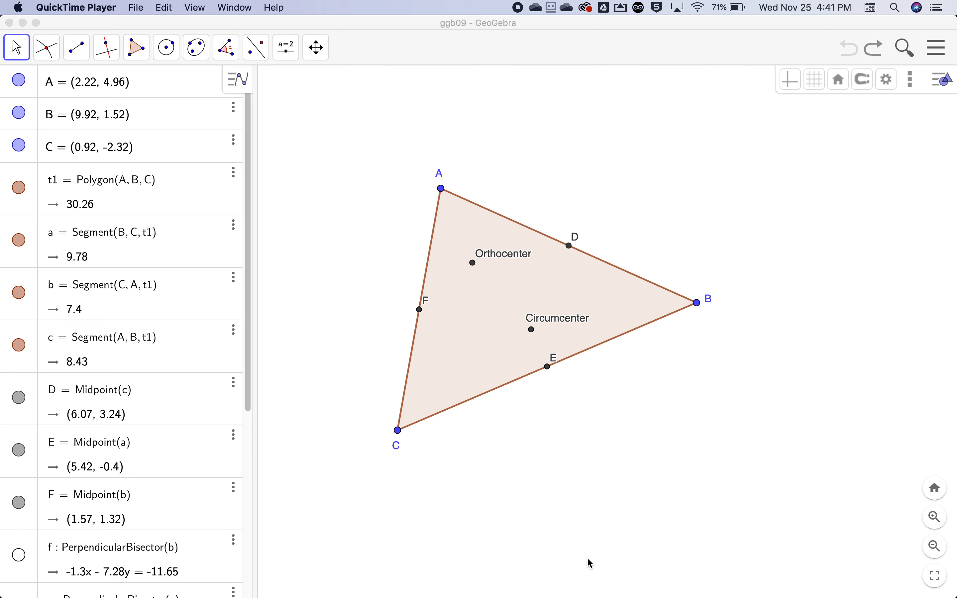
mouse_move(560, 470)
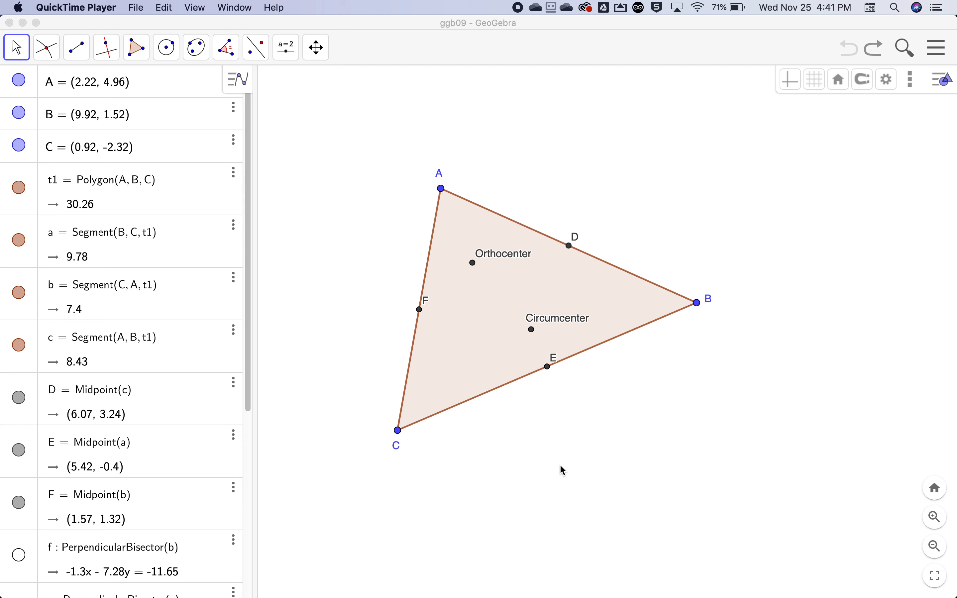
mouse_move(660, 421)
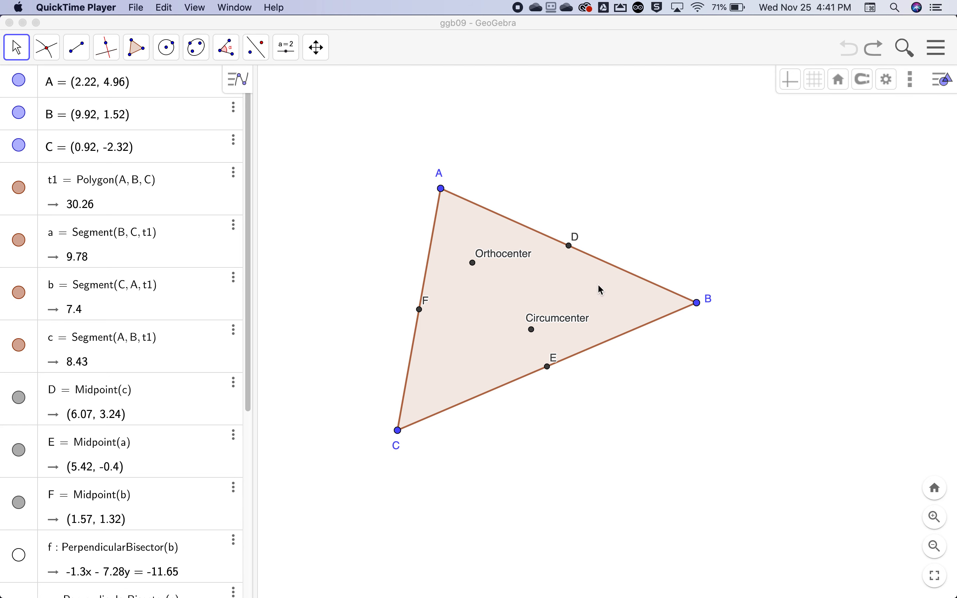
mouse_move(574, 383)
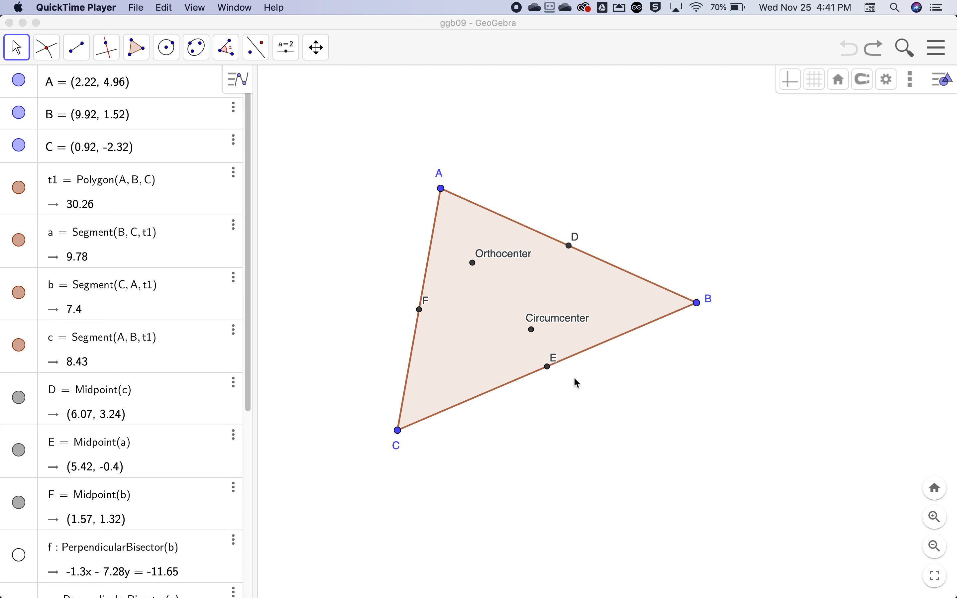
mouse_move(538, 343)
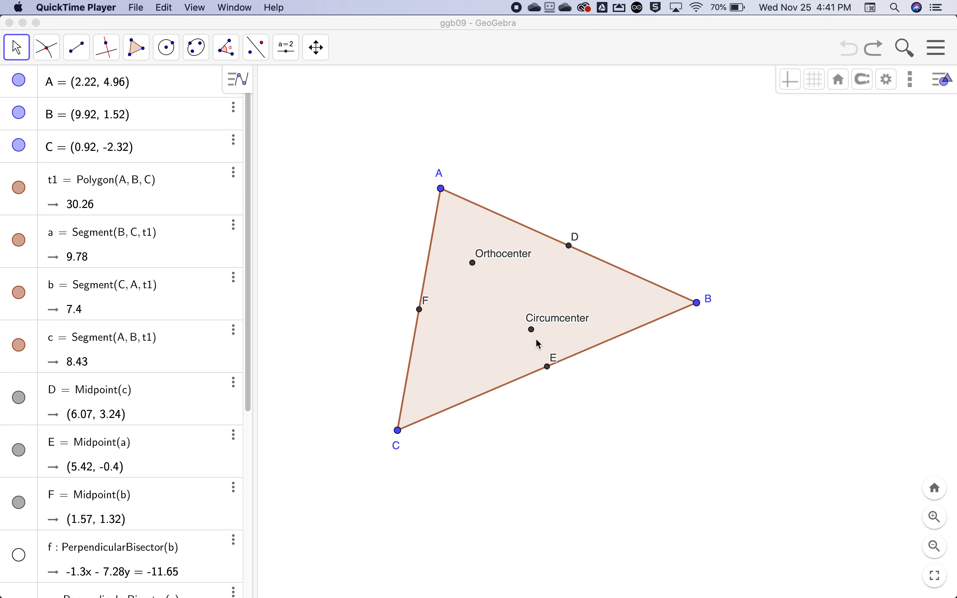
mouse_move(180, 107)
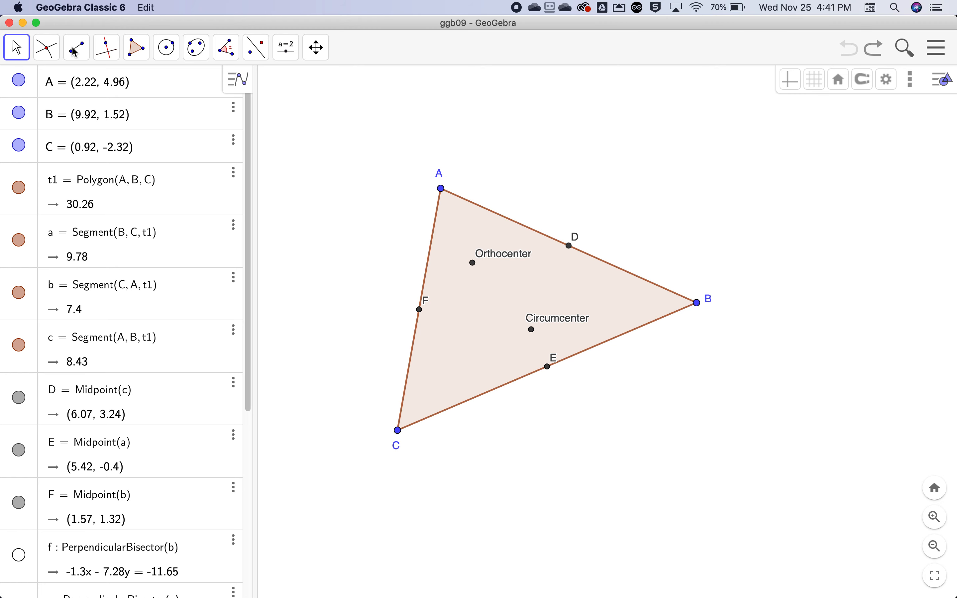
- Start drawing the median segment from vertex A toward midpoint E
left_click(76, 47)
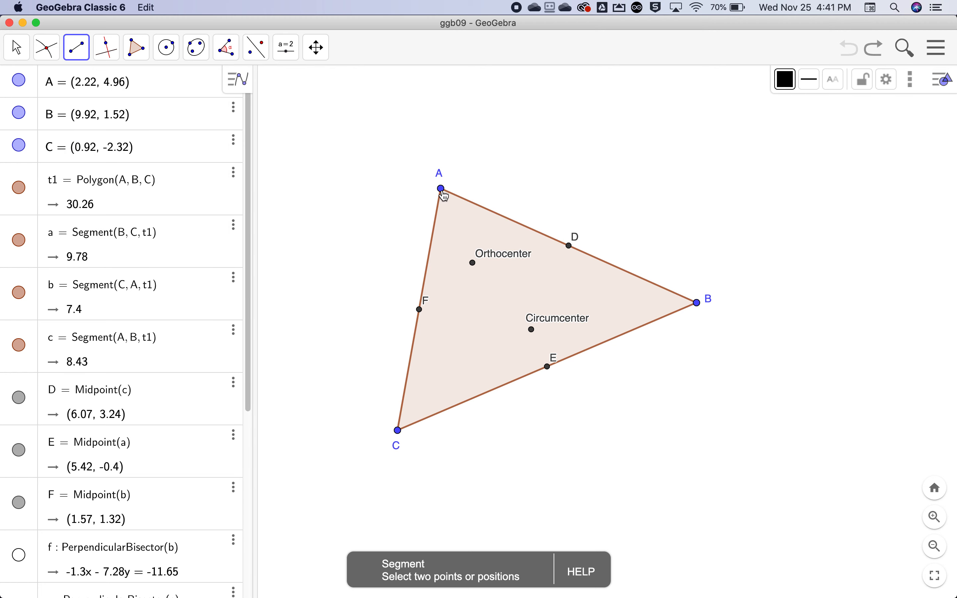
left_click(440, 189)
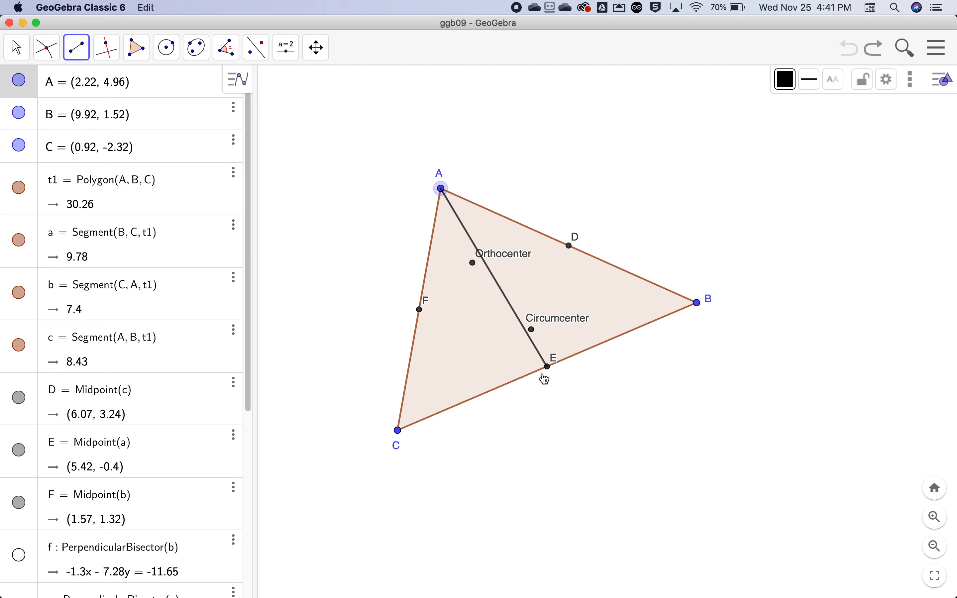
mouse_move(547, 364)
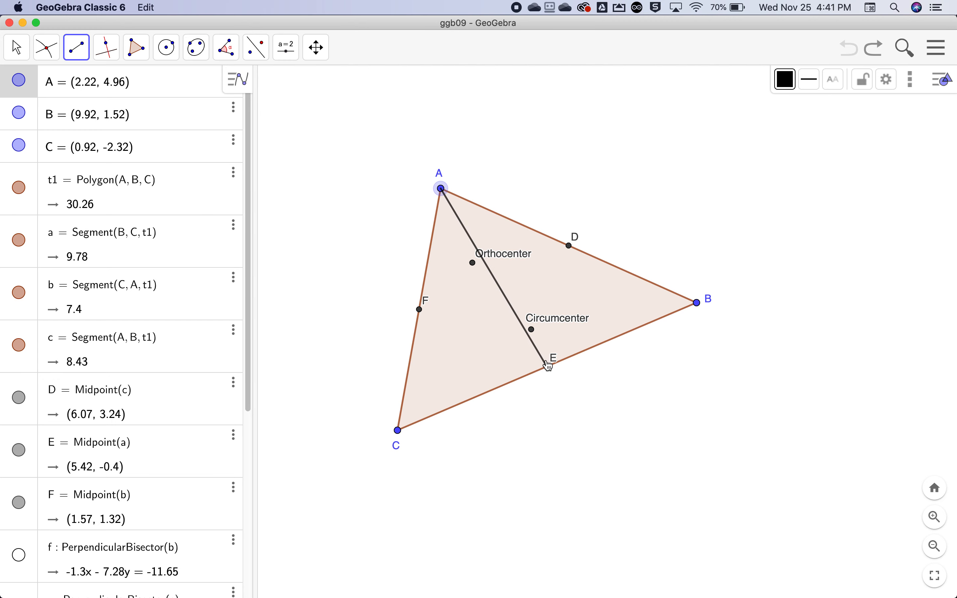
mouse_move(547, 370)
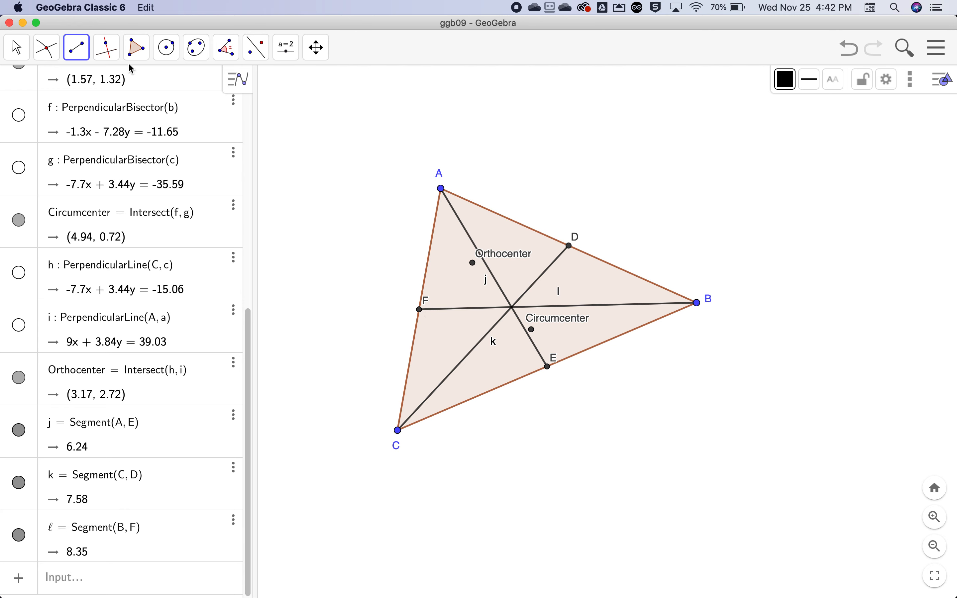
mouse_move(156, 26)
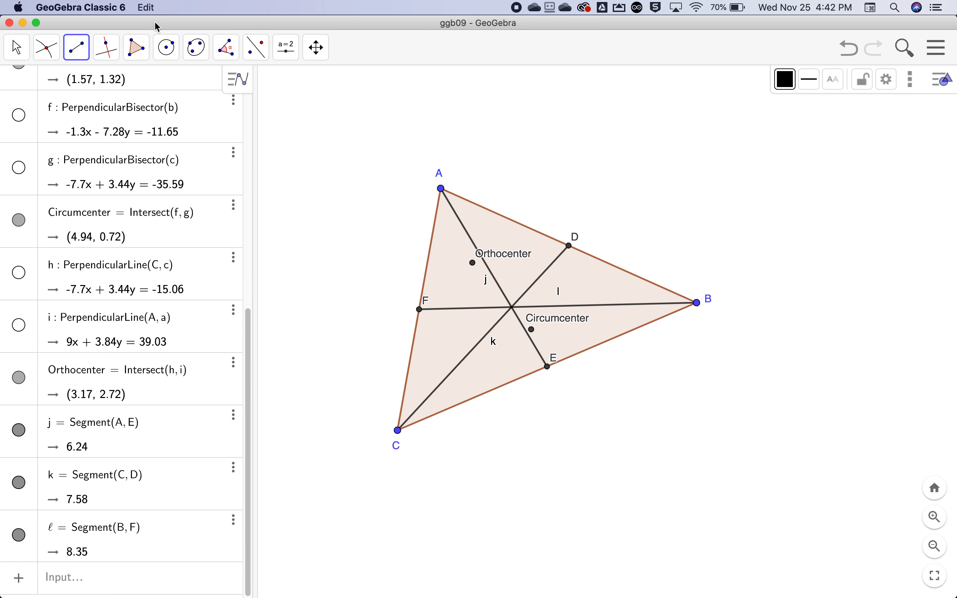
mouse_move(516, 313)
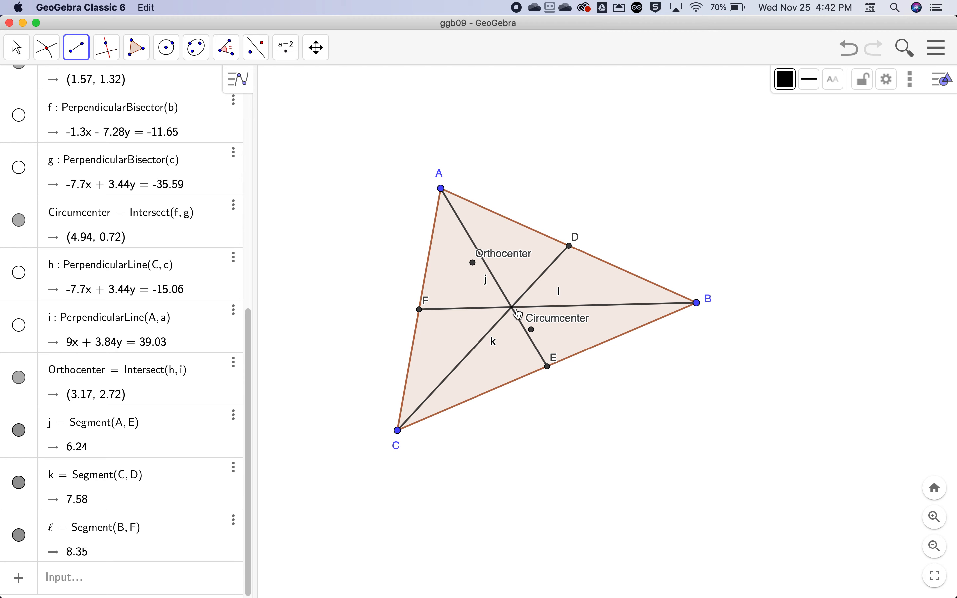
mouse_move(79, 66)
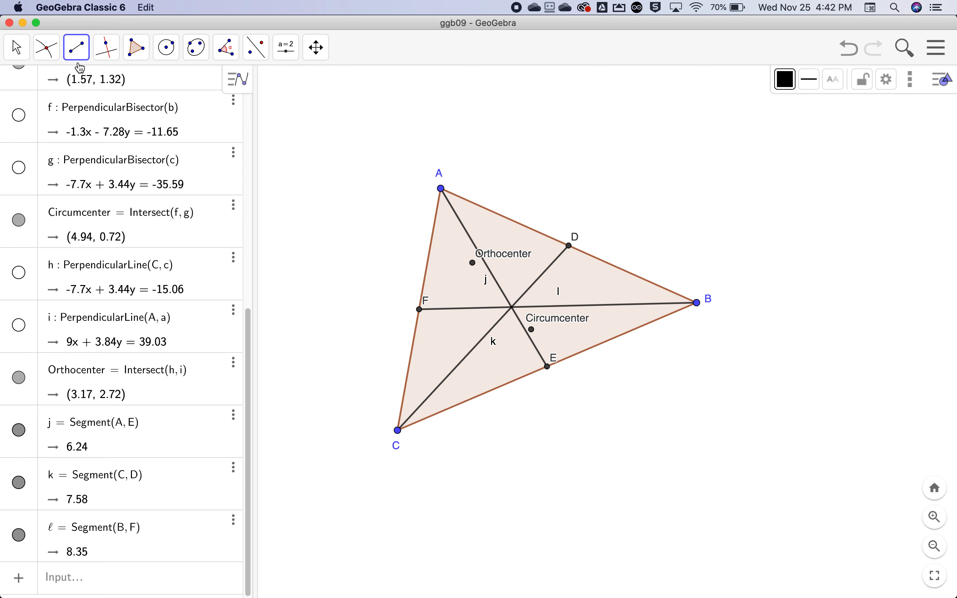
- Mark point G at the intersection of medians j and k, then check its options
left_click(46, 47)
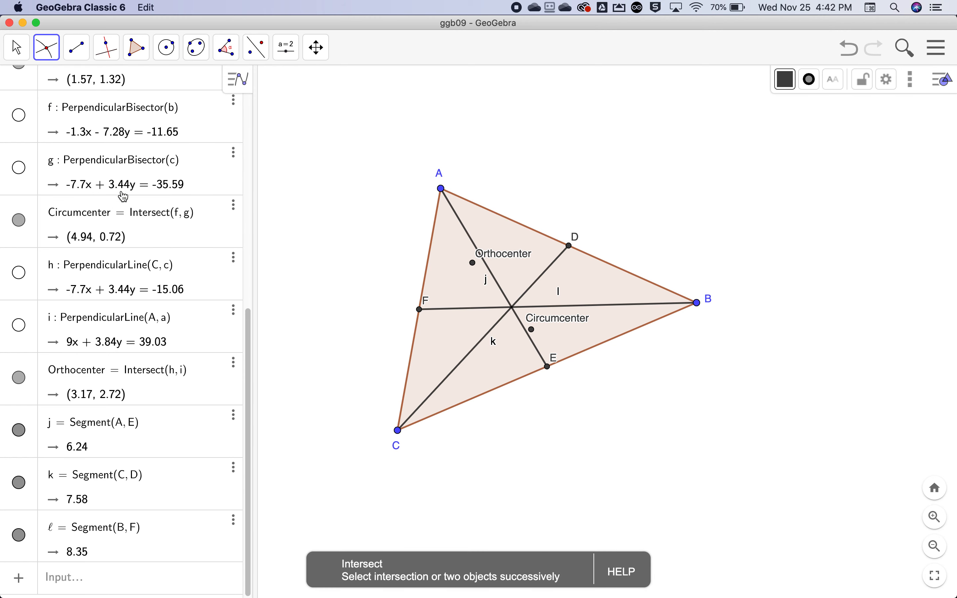
left_click(516, 309)
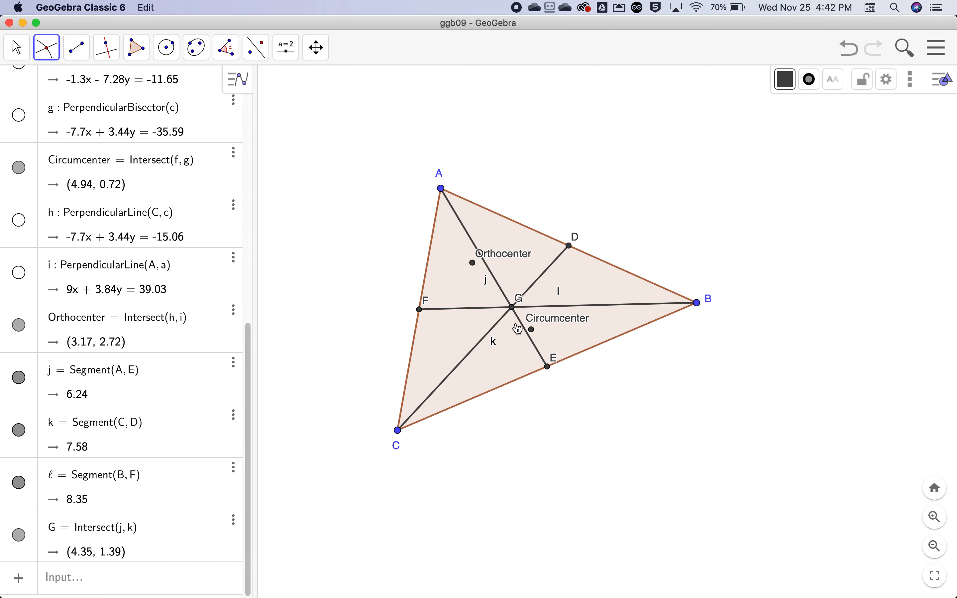
mouse_move(512, 366)
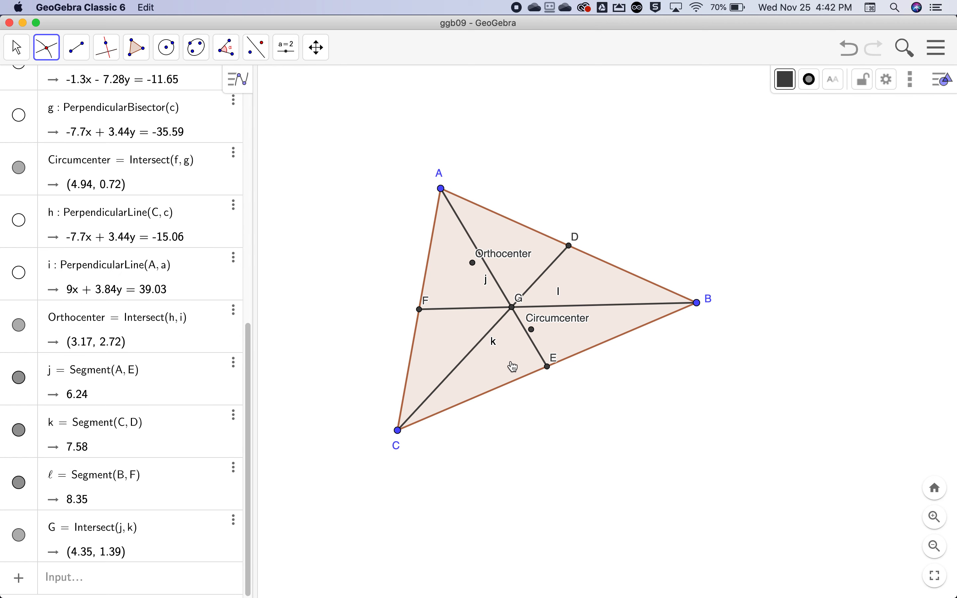
mouse_move(514, 309)
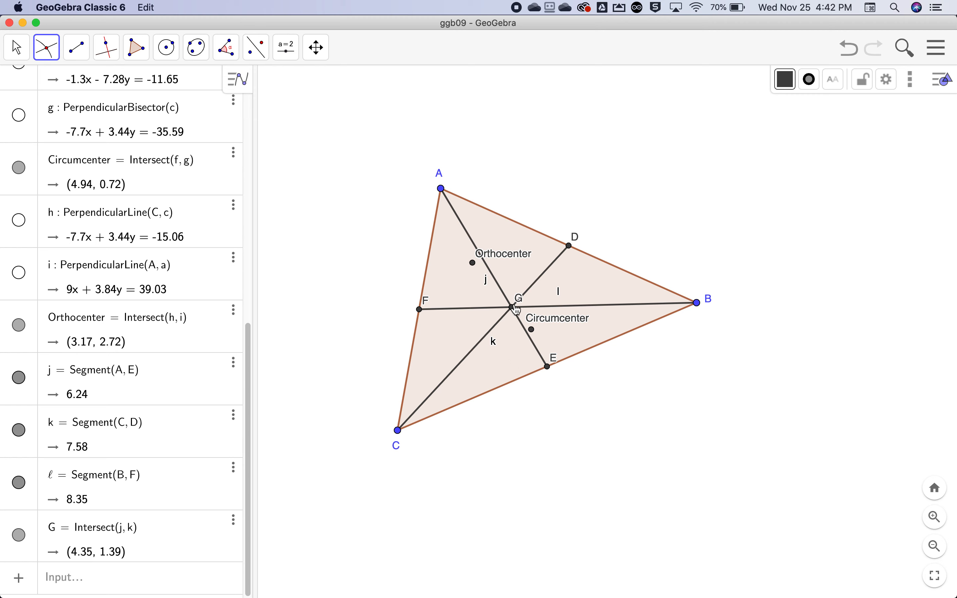
right_click(518, 305)
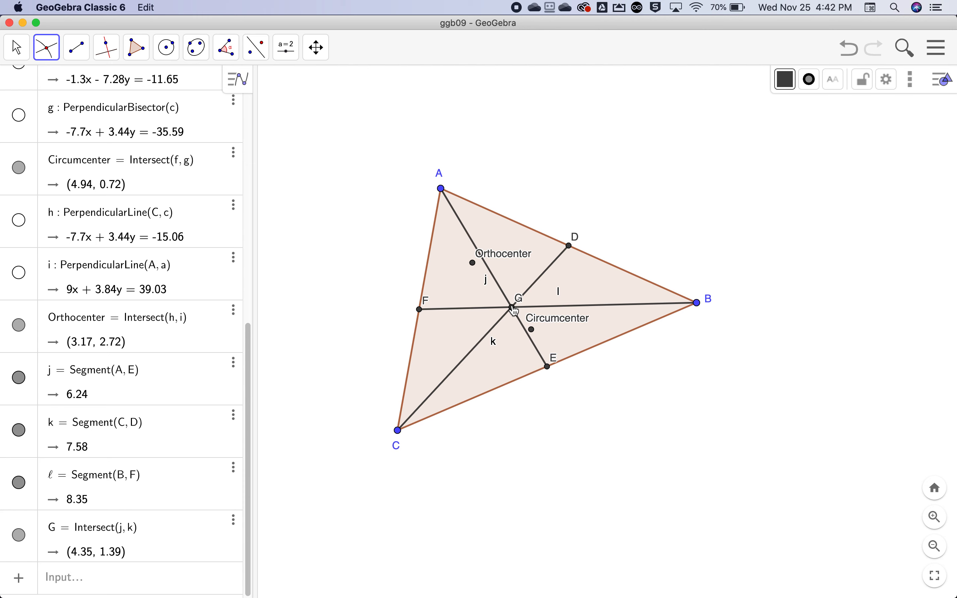
left_click(233, 519)
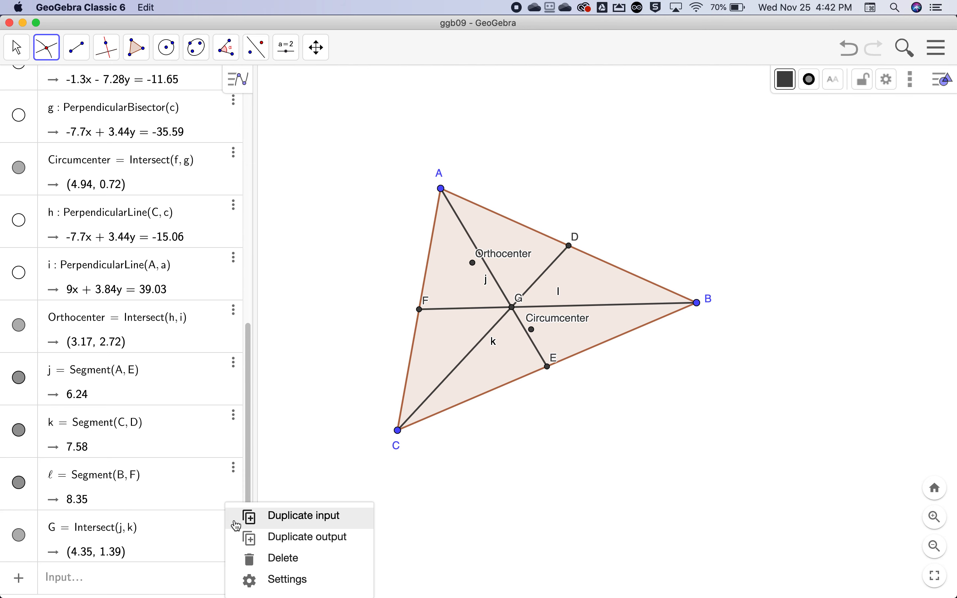
mouse_move(253, 543)
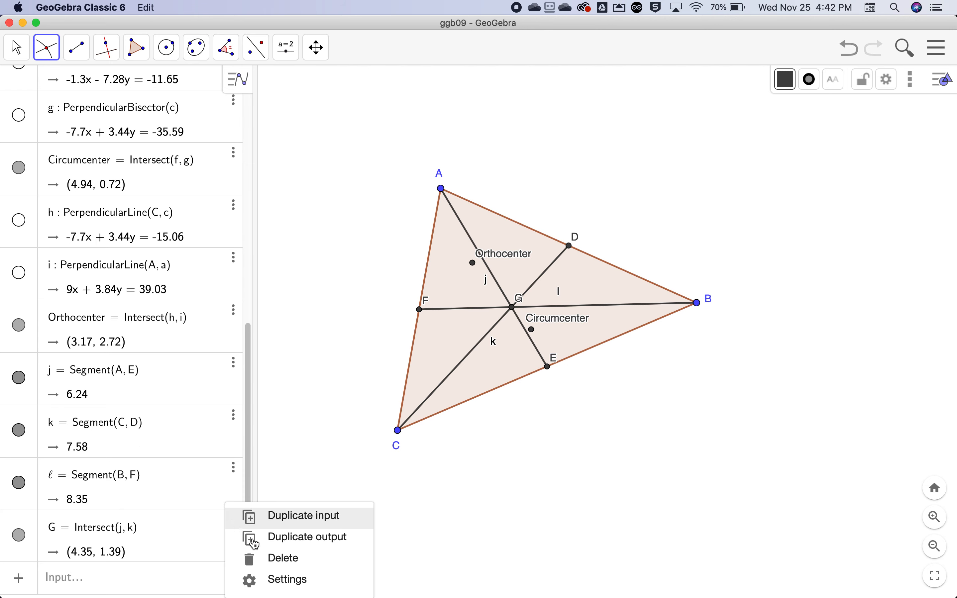
left_click(286, 580)
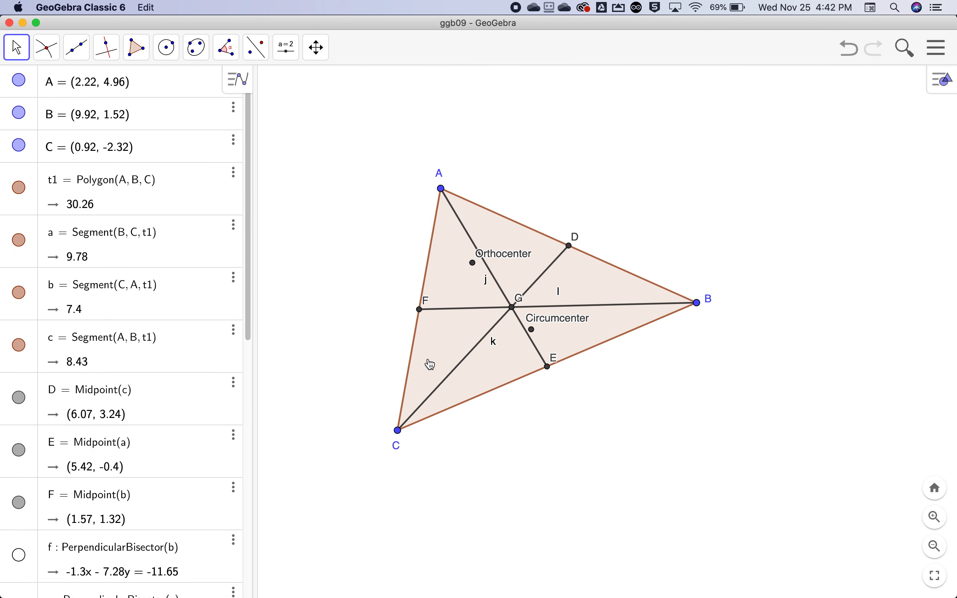
mouse_move(514, 312)
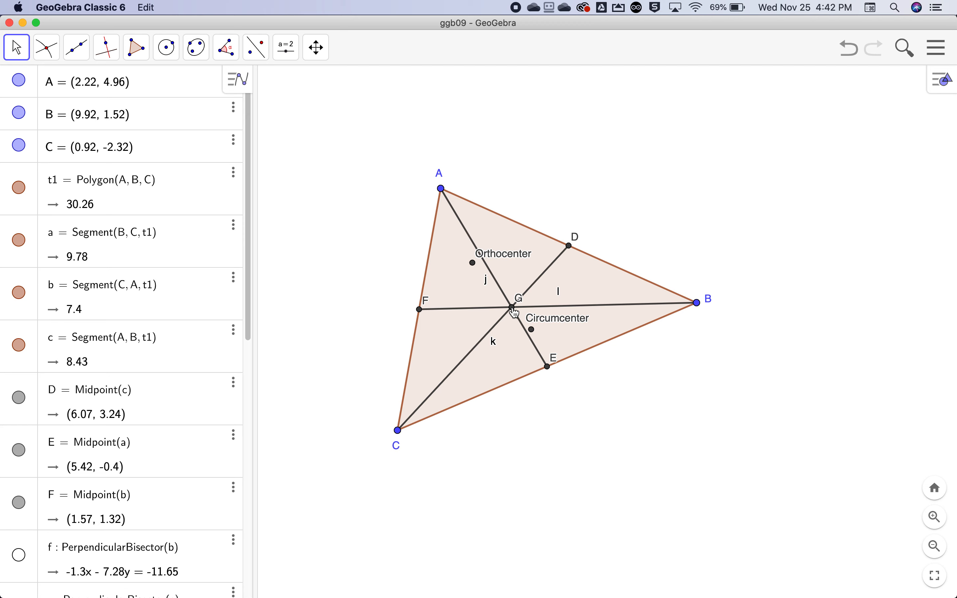
- Rename the medians' intersection point G to 'Centroid'
left_click(46, 47)
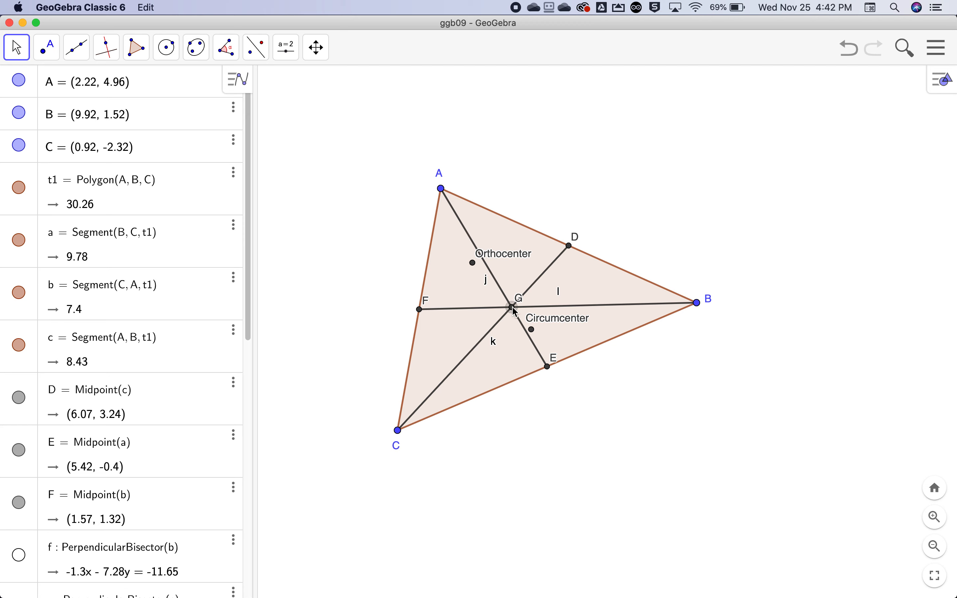
mouse_move(511, 311)
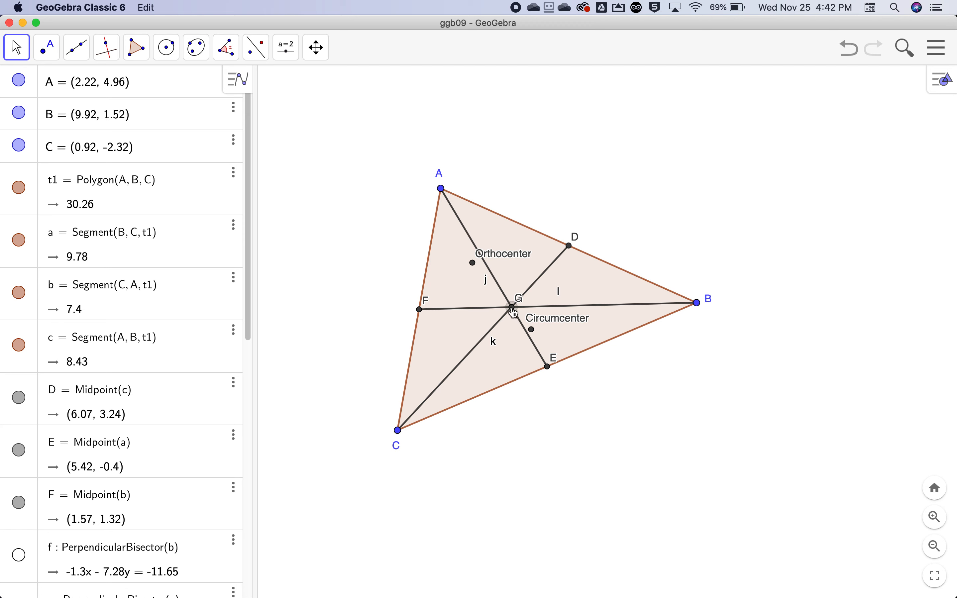
mouse_move(512, 312)
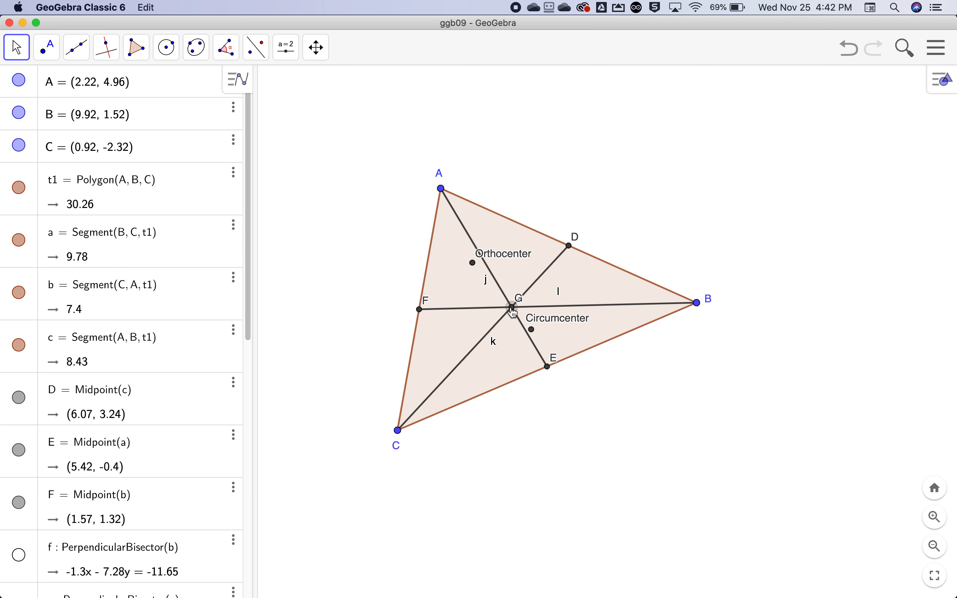
type("C")
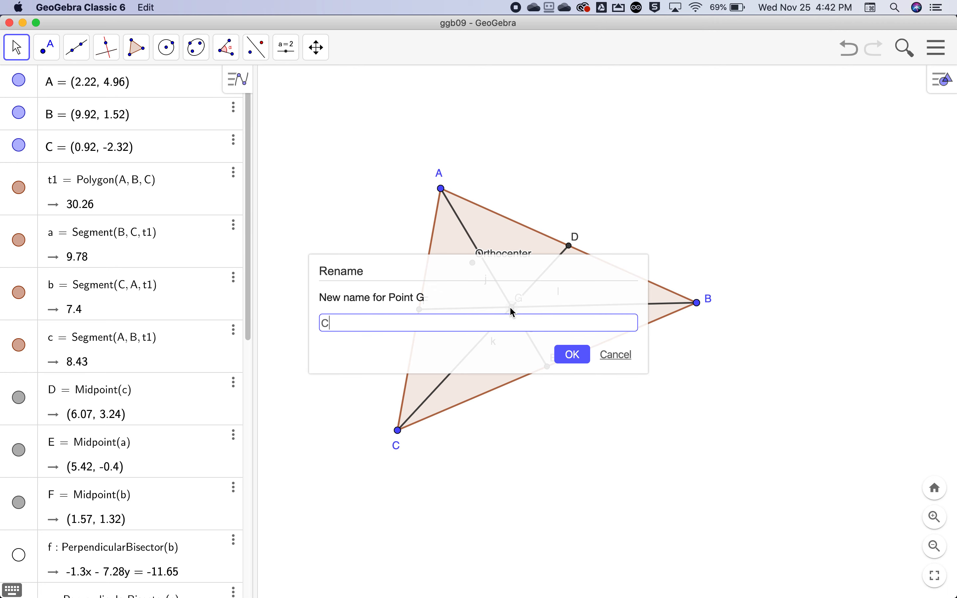
type("entroid")
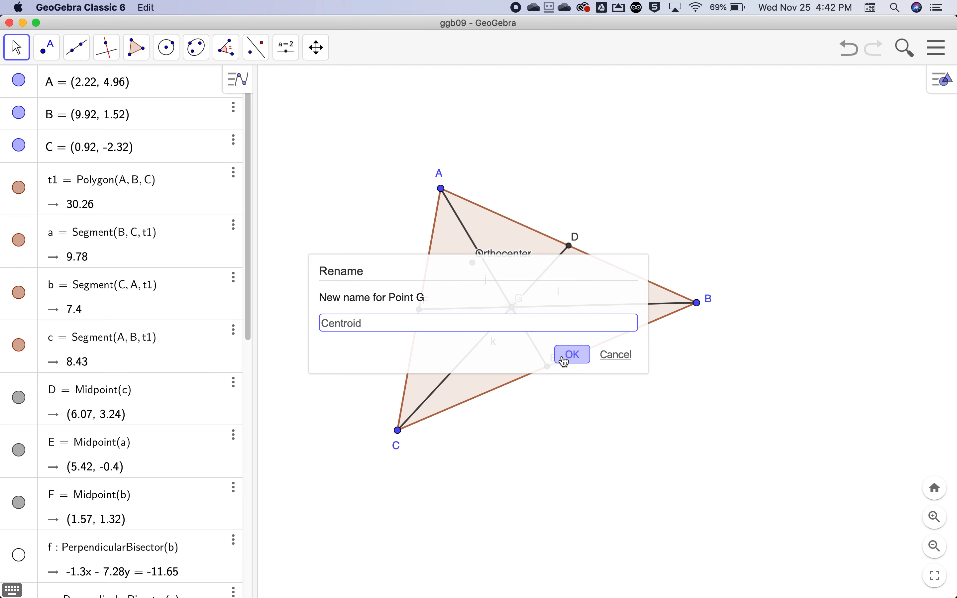
left_click(571, 355)
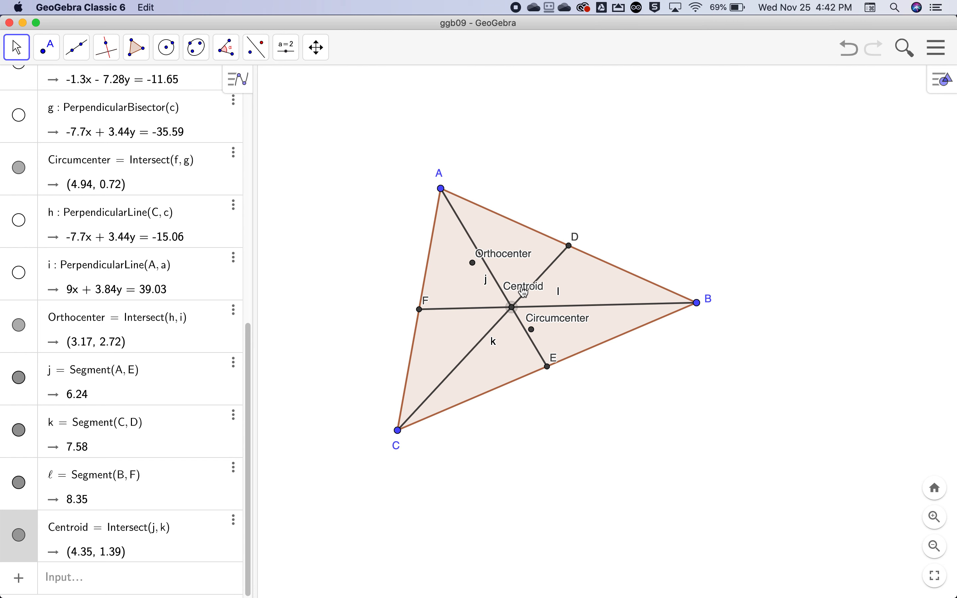
mouse_move(686, 313)
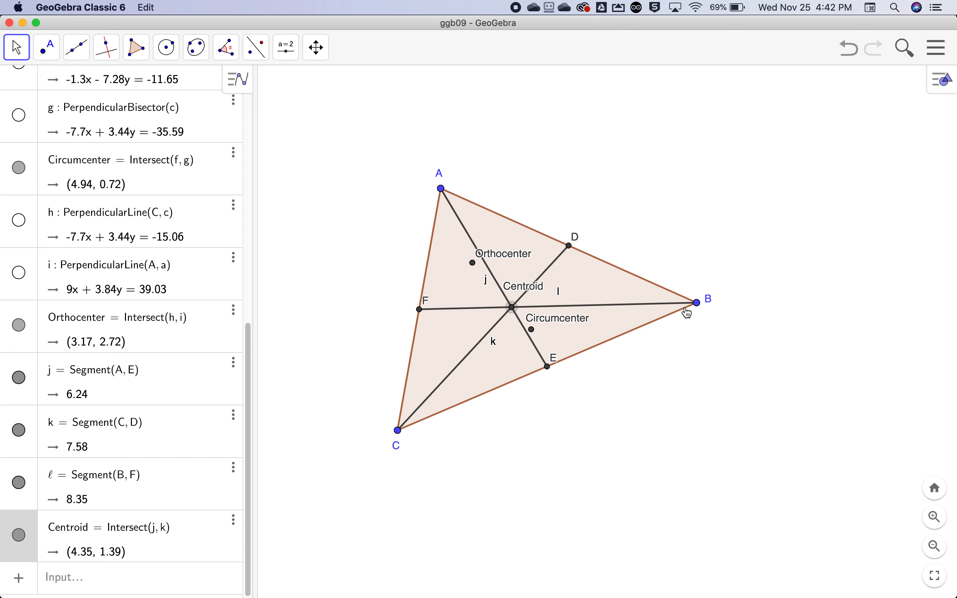
mouse_move(695, 306)
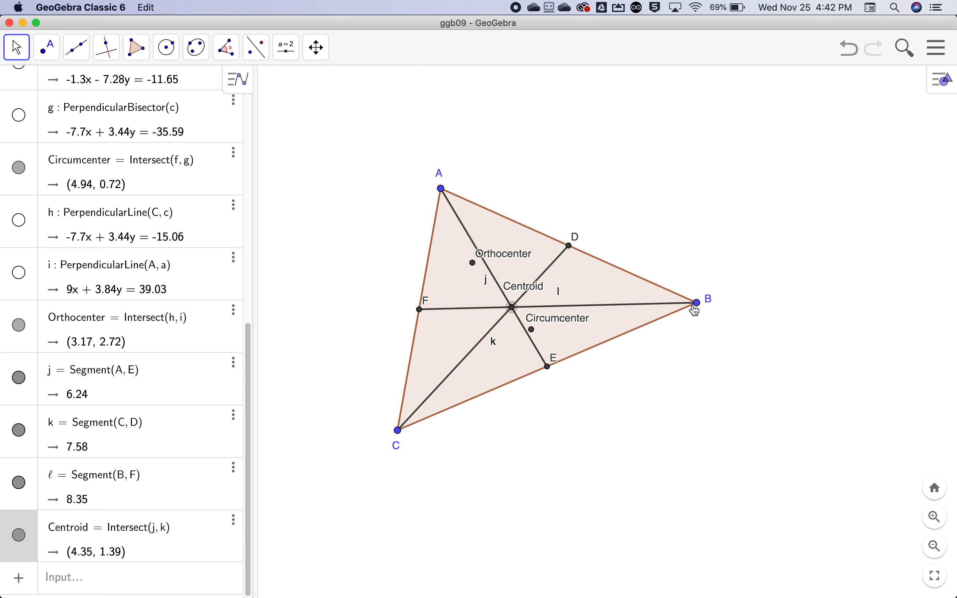
mouse_move(691, 310)
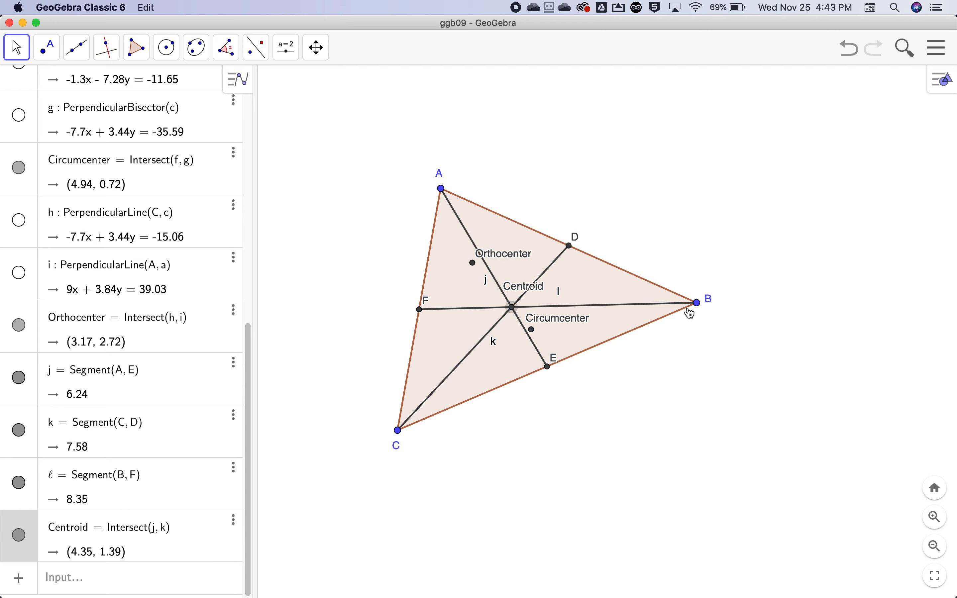
mouse_move(580, 311)
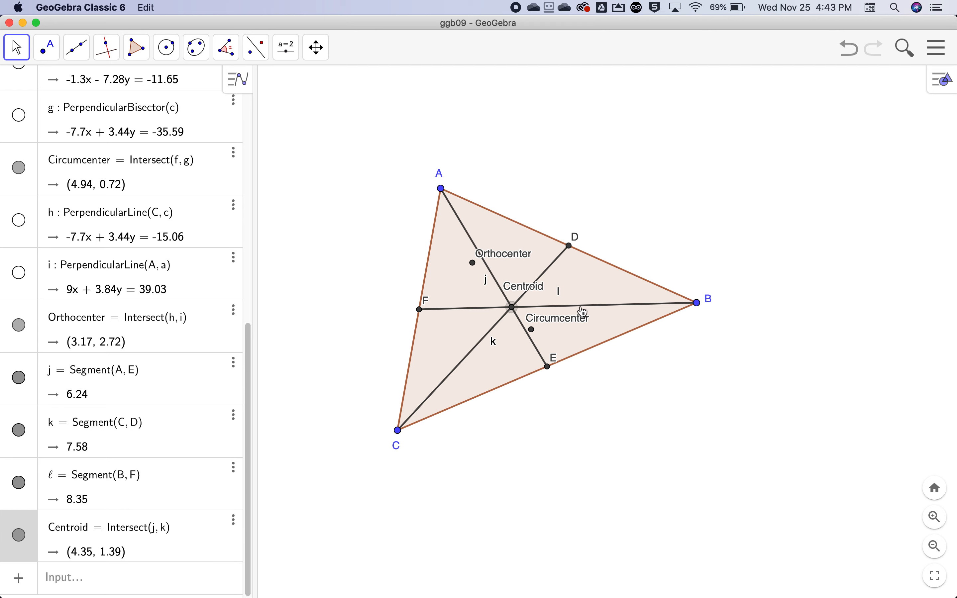
- Activate the Distance or Length measuring tool from the measurement group
left_click(285, 47)
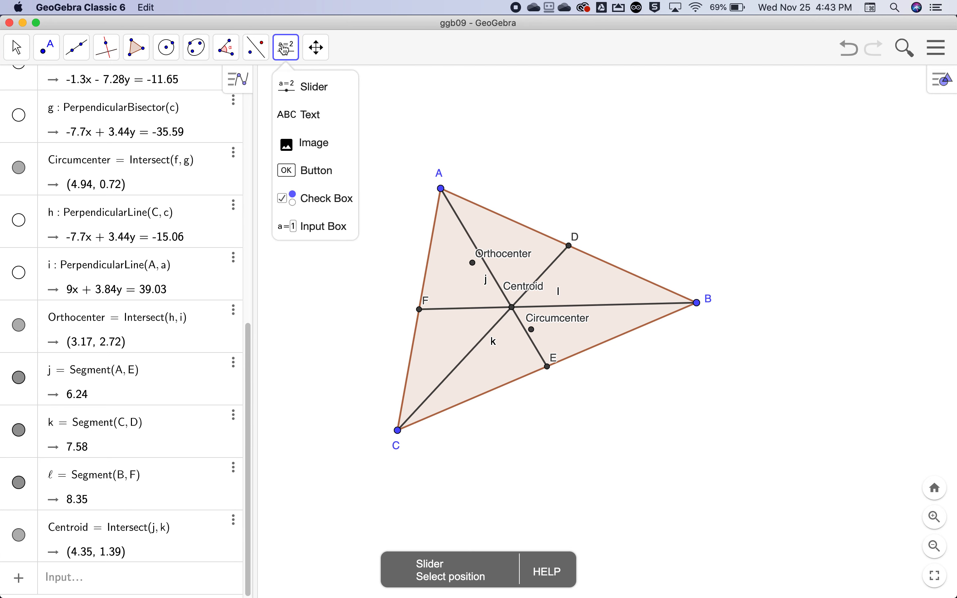
left_click(253, 47)
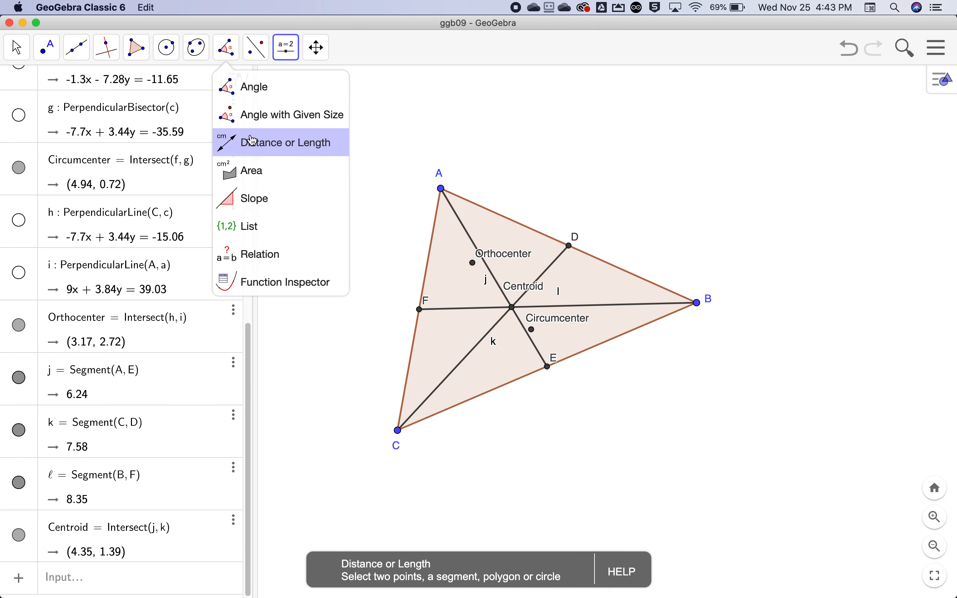
left_click(280, 142)
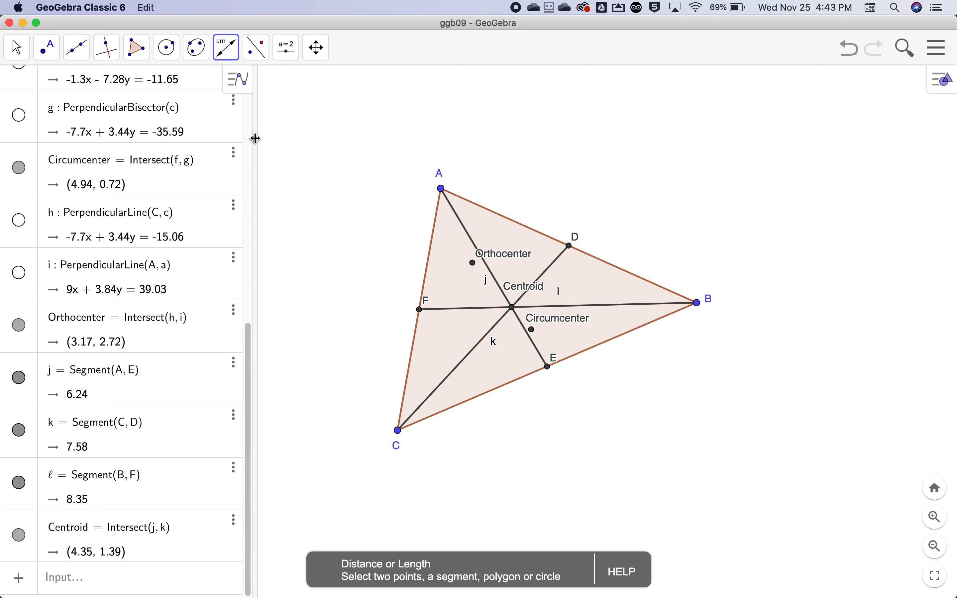
mouse_move(507, 304)
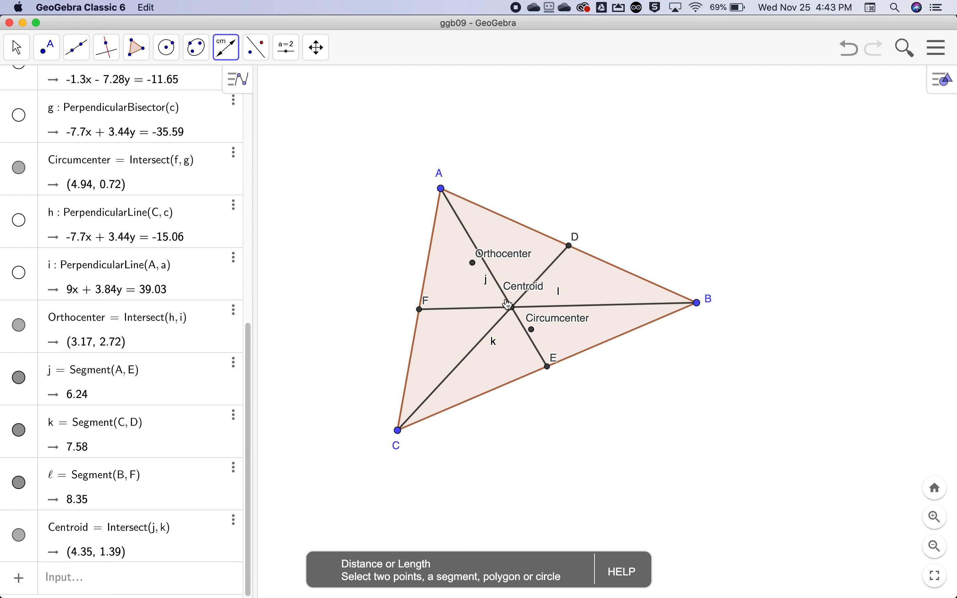
mouse_move(440, 188)
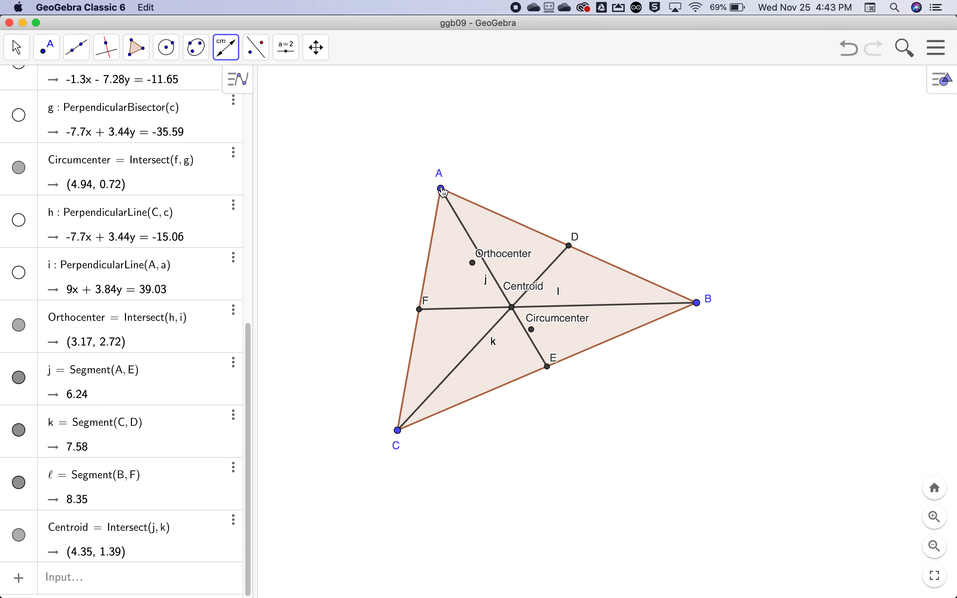
mouse_move(477, 213)
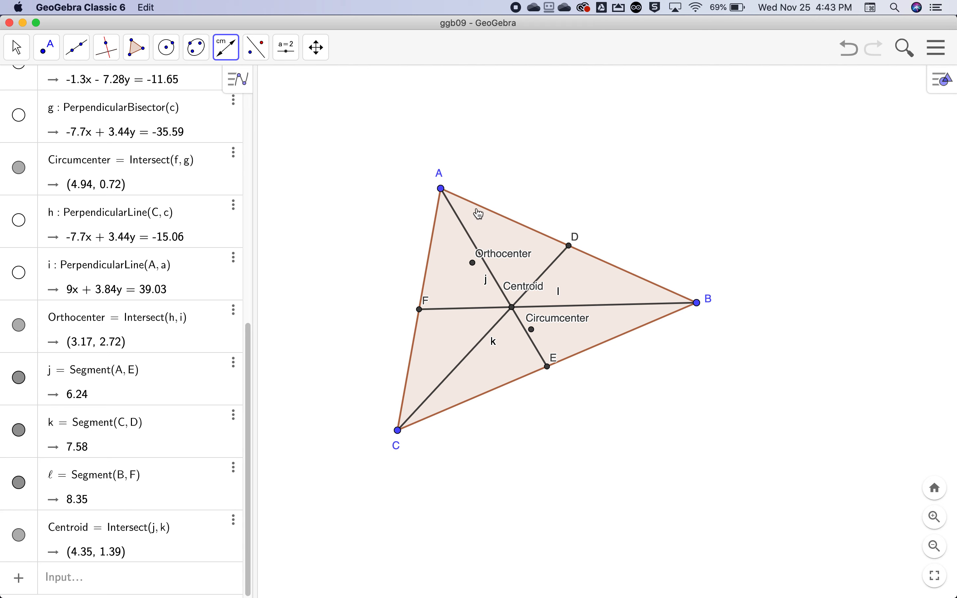
mouse_move(441, 188)
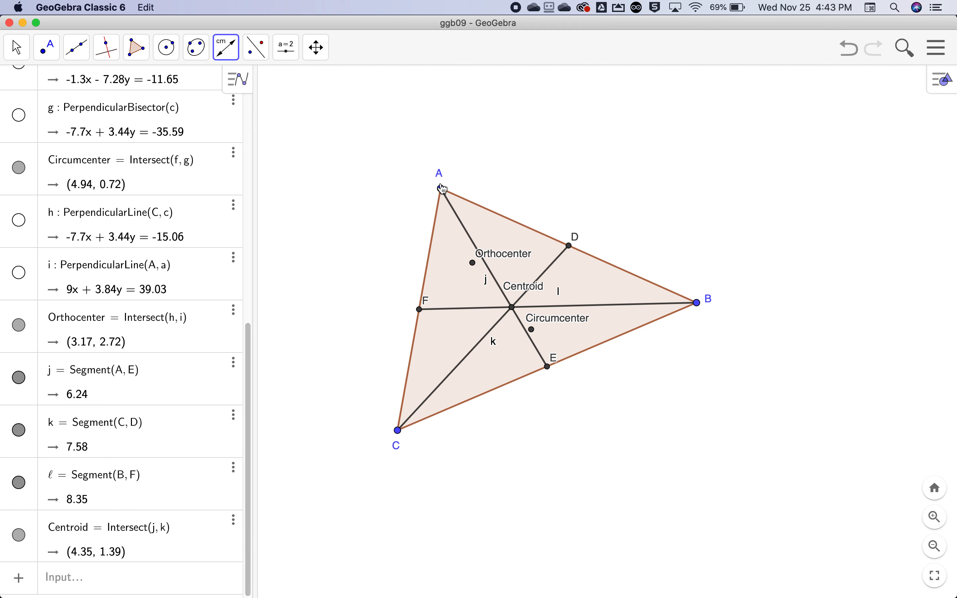
- Measure the distance from A to Centroid (4.16) and return to distance measuring
left_click(439, 187)
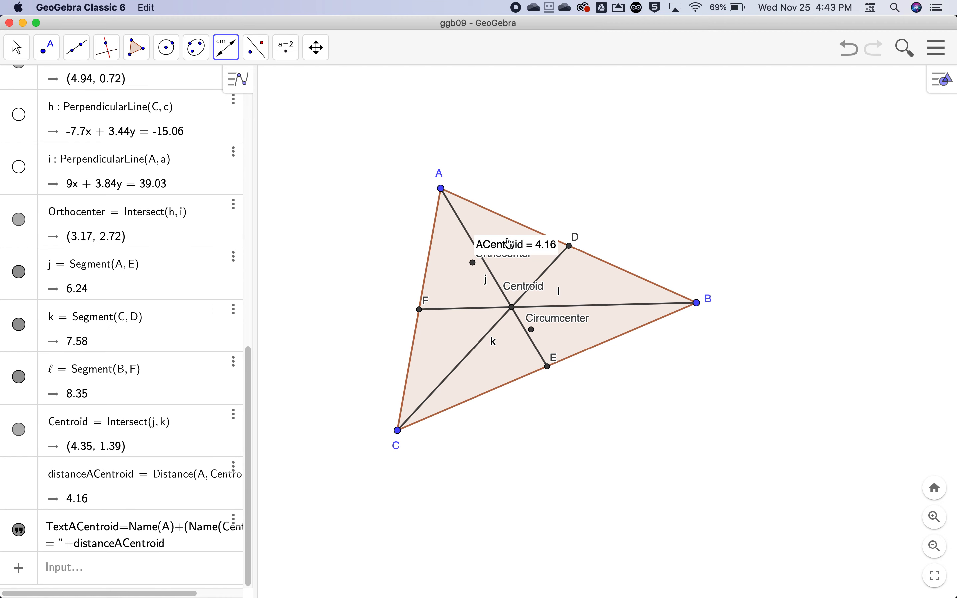
left_click(17, 48)
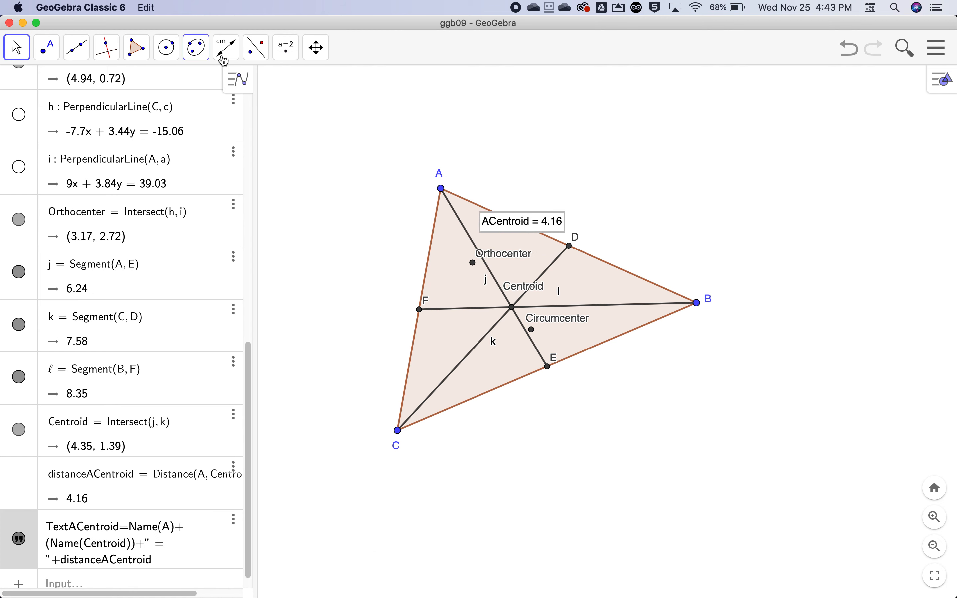
left_click(225, 47)
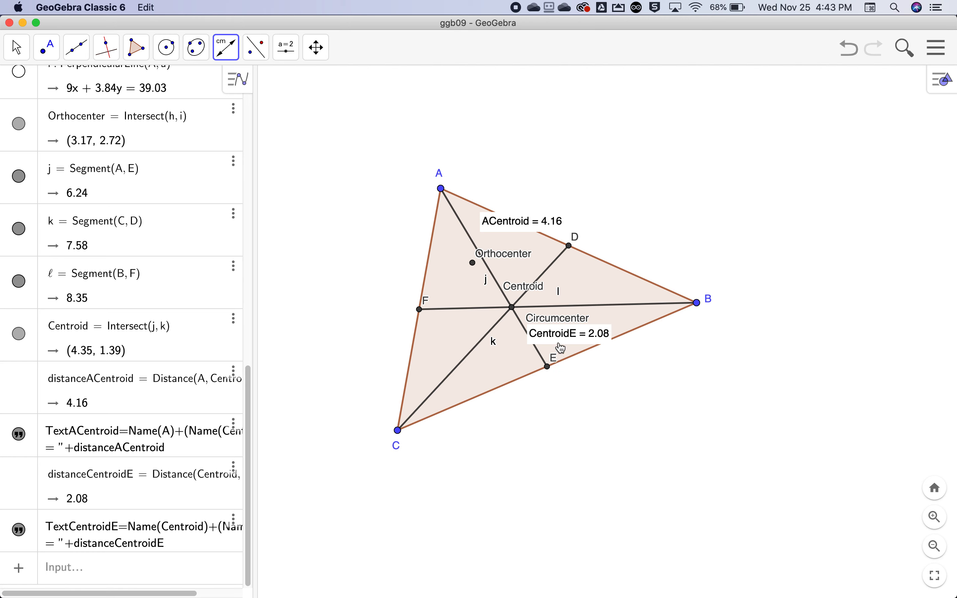
mouse_move(203, 69)
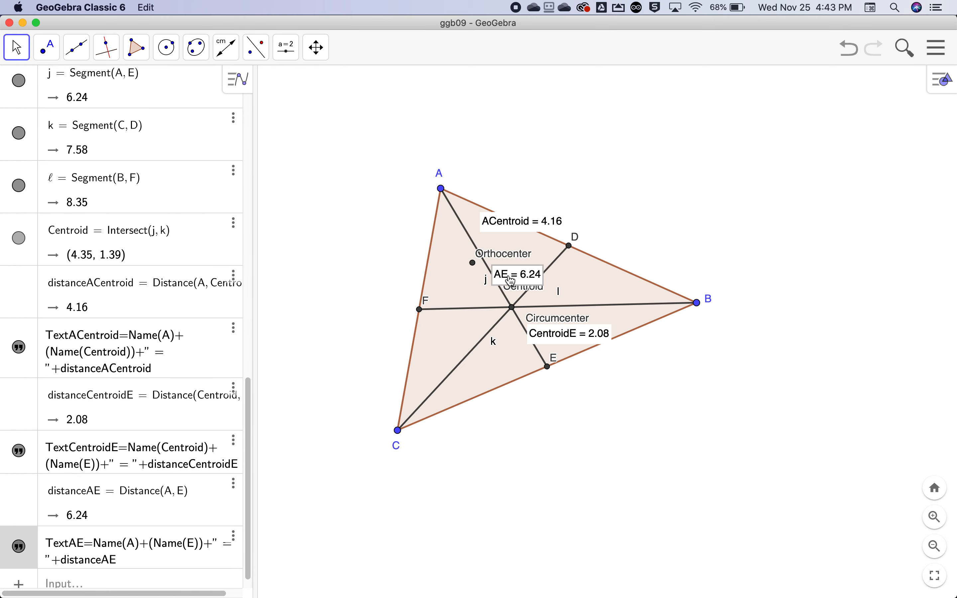
- Drag the AE = 6.24 label left near point F, clear of the Centroid name
left_click_drag(514, 274, 470, 301)
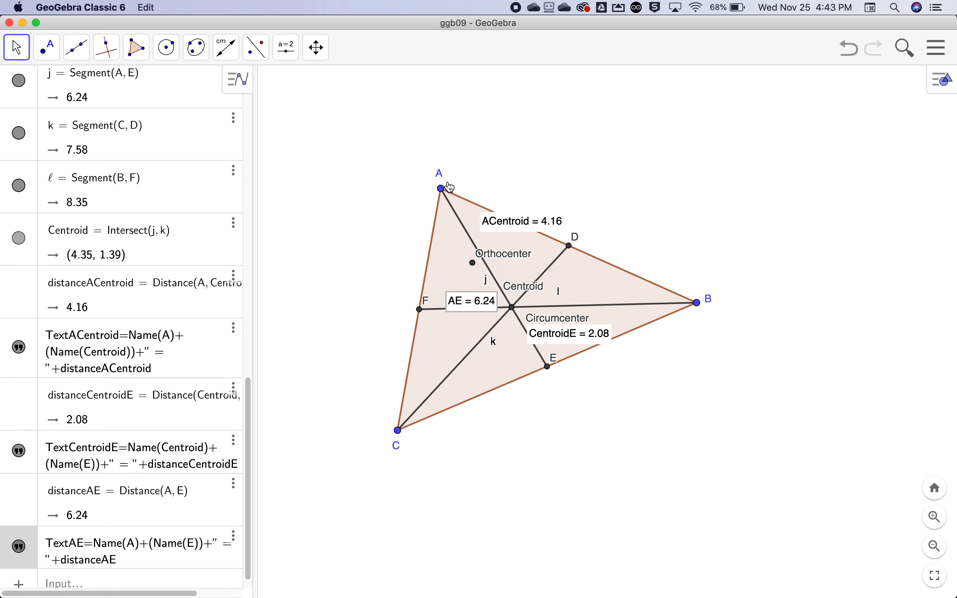
mouse_move(509, 307)
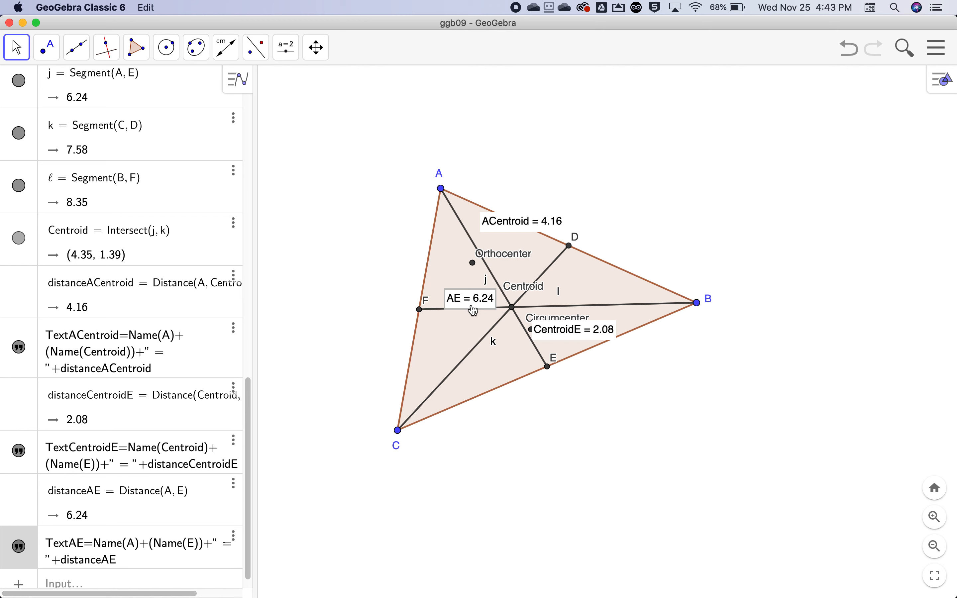
mouse_move(458, 265)
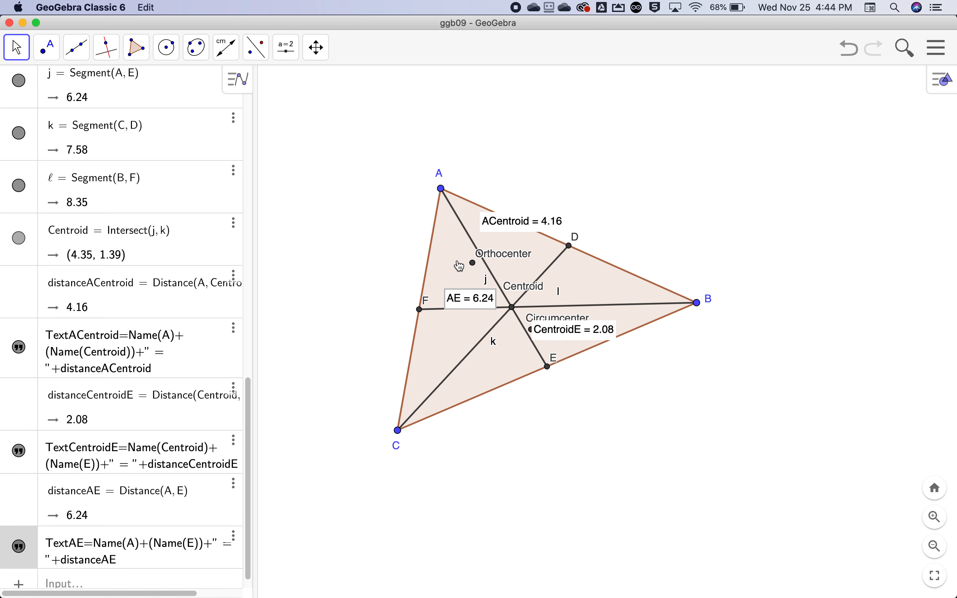